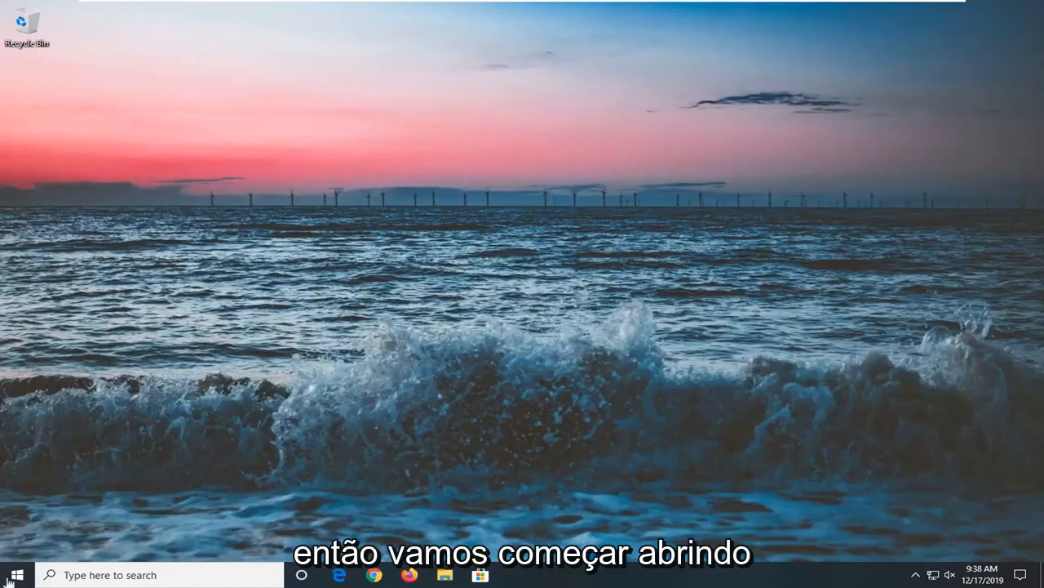
Step: Search the Start menu for "troubleshoot" to surface Troubleshoot settings as best match
{"action": "left_click", "coordinate": [15, 574]}
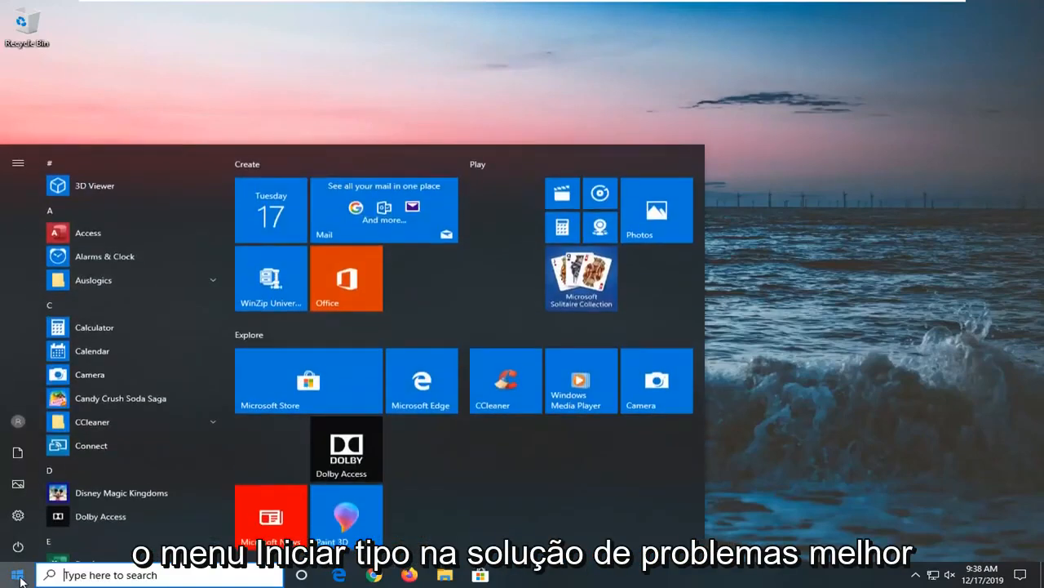
{"action": "type", "text": "troubleshoot"}
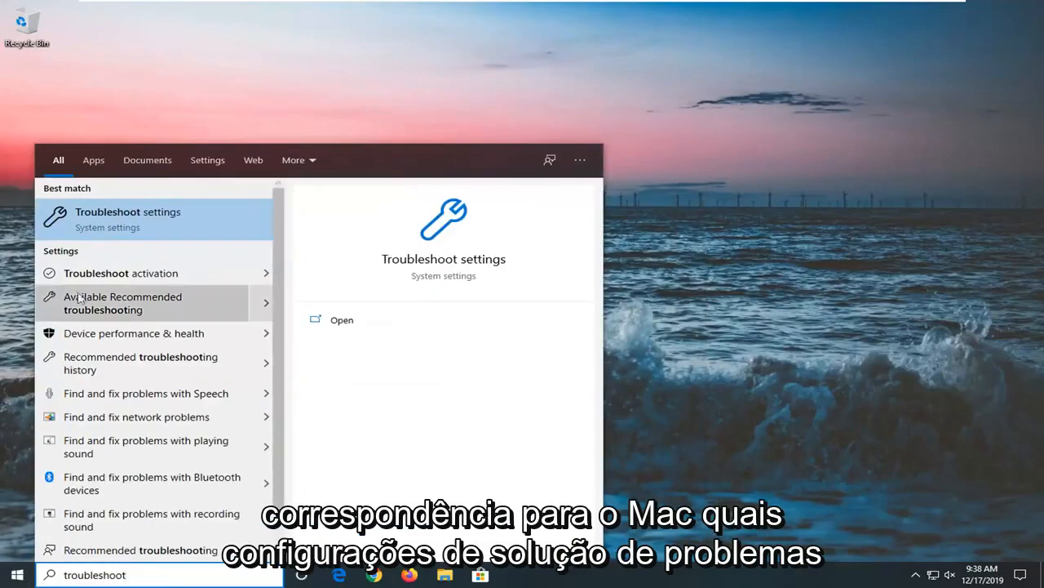
{"action": "mouse_move", "coordinate": [128, 219]}
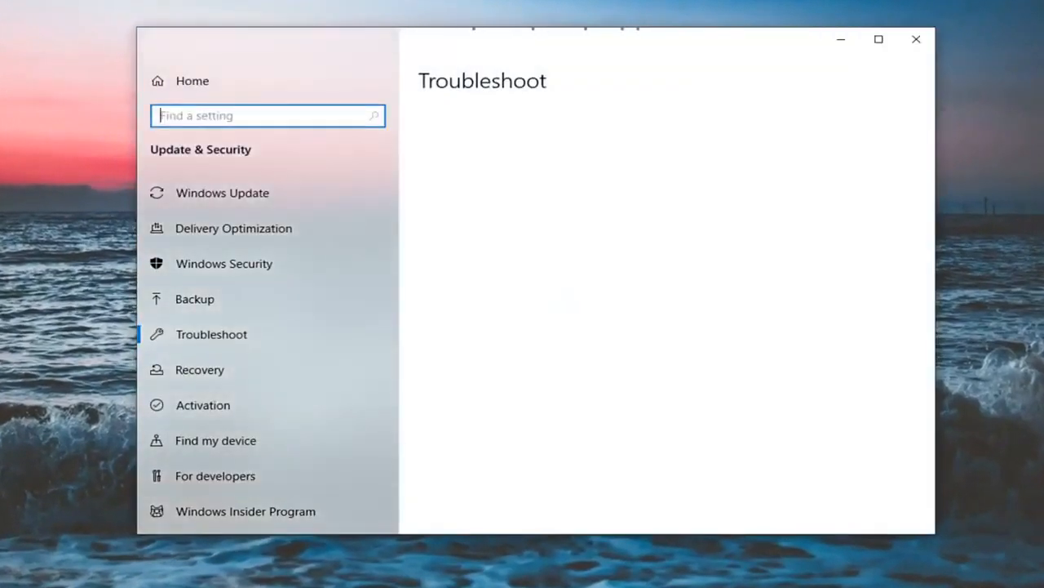
Step: Scroll the Troubleshoot list to Video Playback and expand it to reveal Run the troubleshooter
{"action": "left_click", "coordinate": [212, 333]}
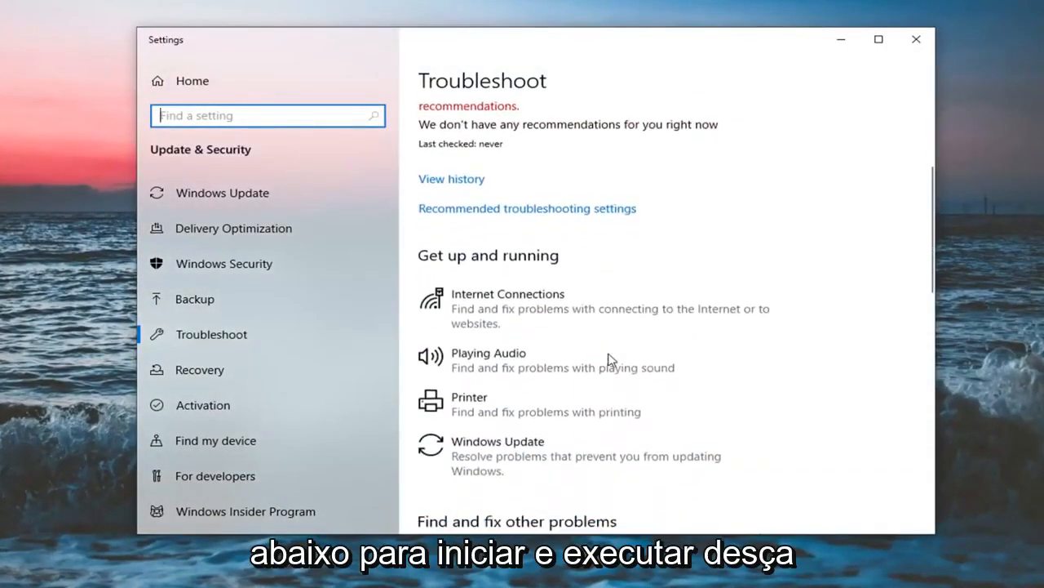
{"action": "scroll", "scroll_direction": "down", "scroll_amount": 3}
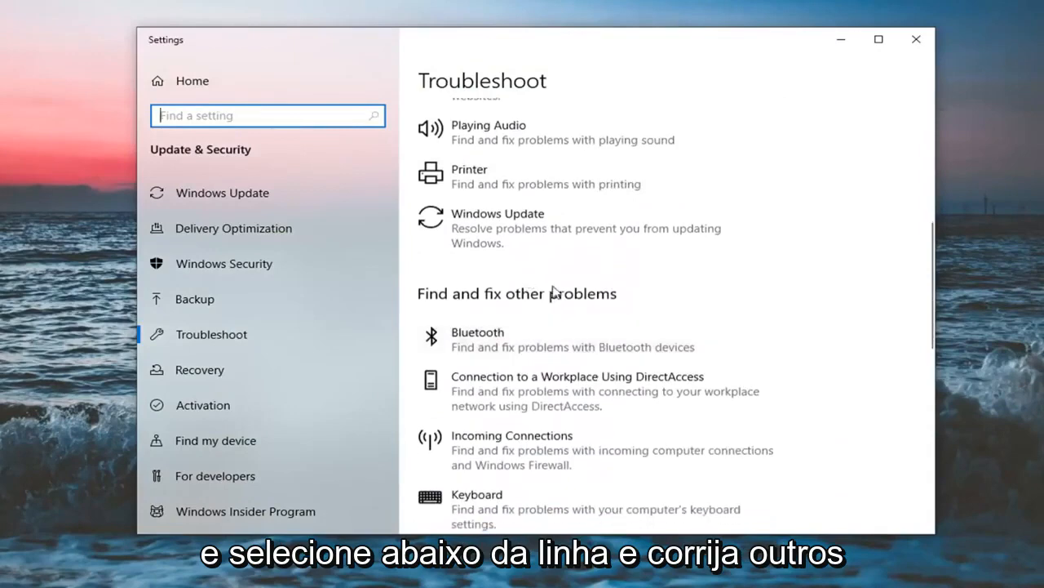
{"action": "scroll", "scroll_direction": "down", "scroll_amount": 3}
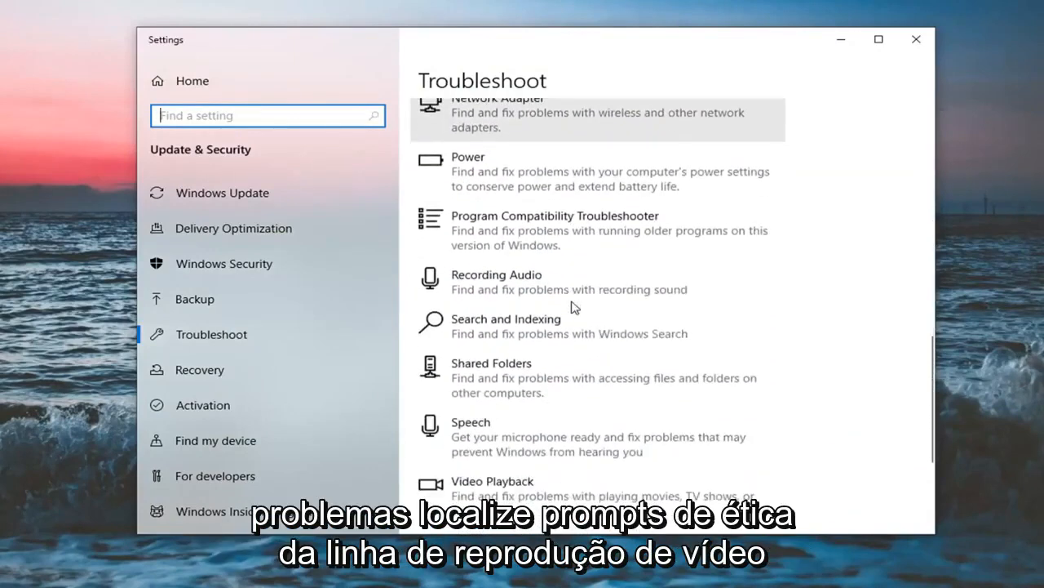
{"action": "scroll", "scroll_direction": "down", "scroll_amount": 3}
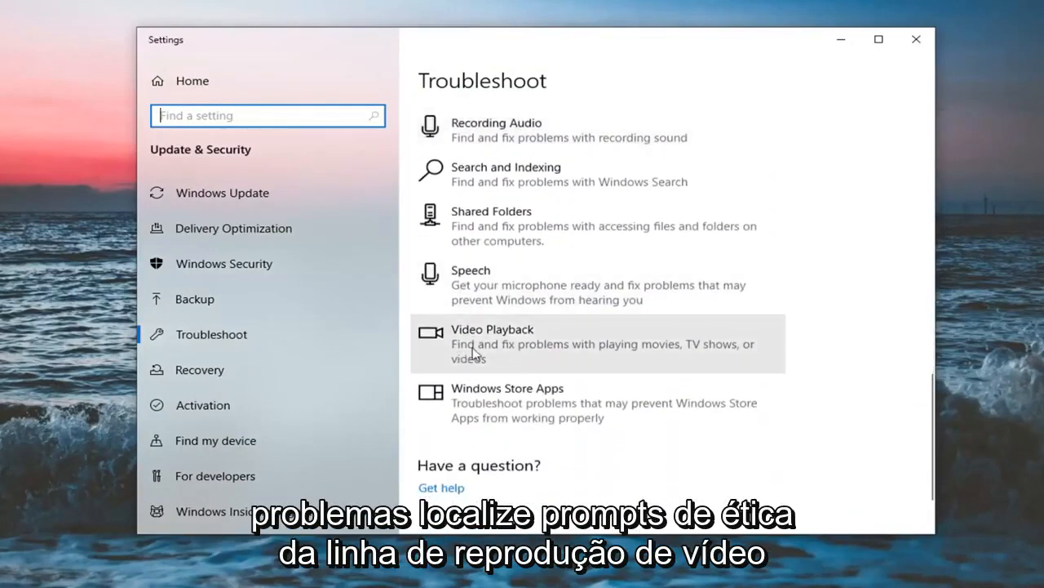
{"action": "mouse_move", "coordinate": [547, 358]}
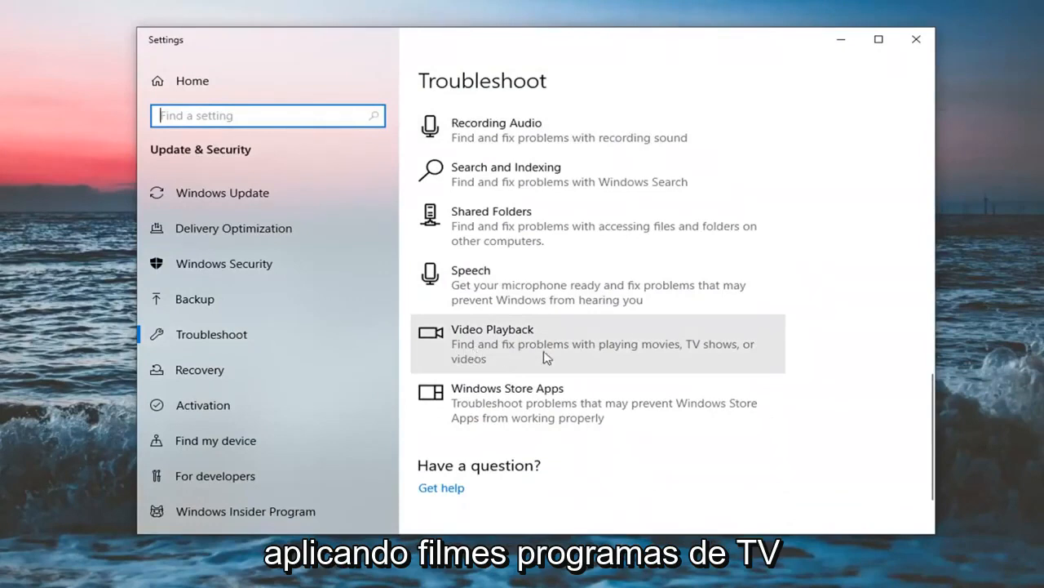
{"action": "left_click", "coordinate": [571, 343]}
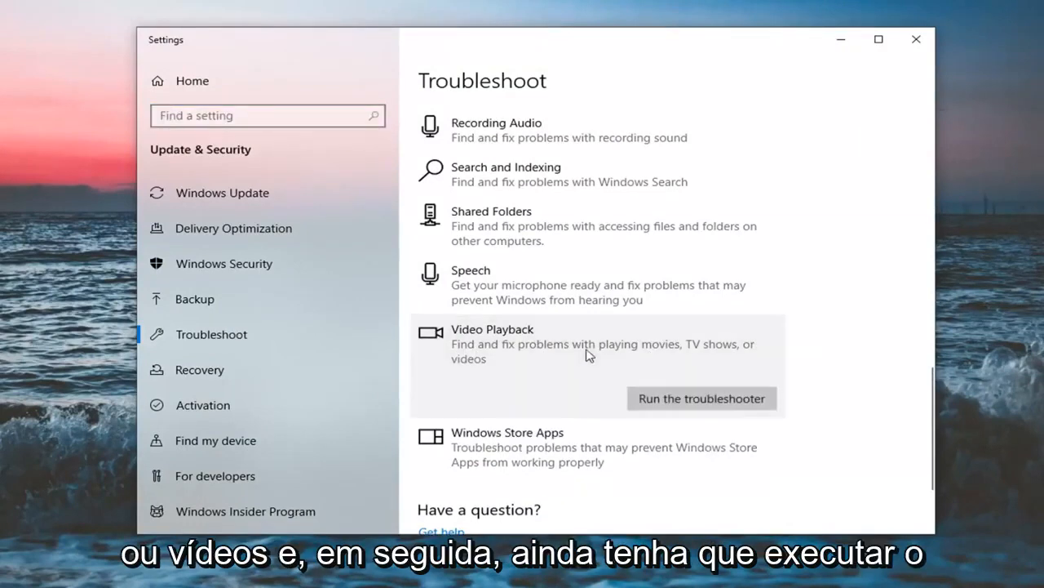
{"action": "left_click", "coordinate": [701, 399]}
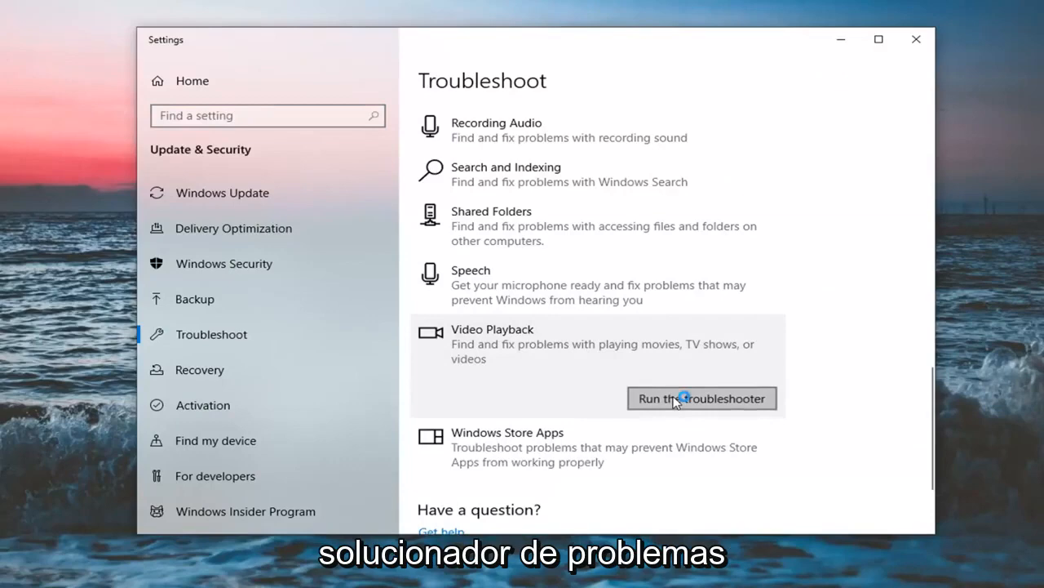
Step: Start the Video Playback troubleshooter so it offers video-related settings or continuing
{"action": "left_click", "coordinate": [700, 399]}
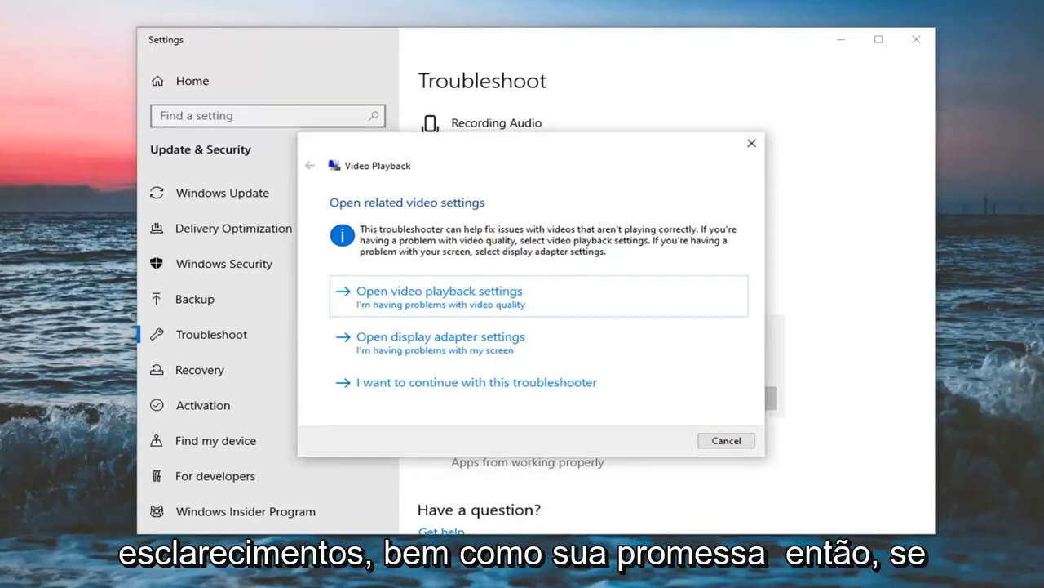
{"action": "mouse_move", "coordinate": [493, 310]}
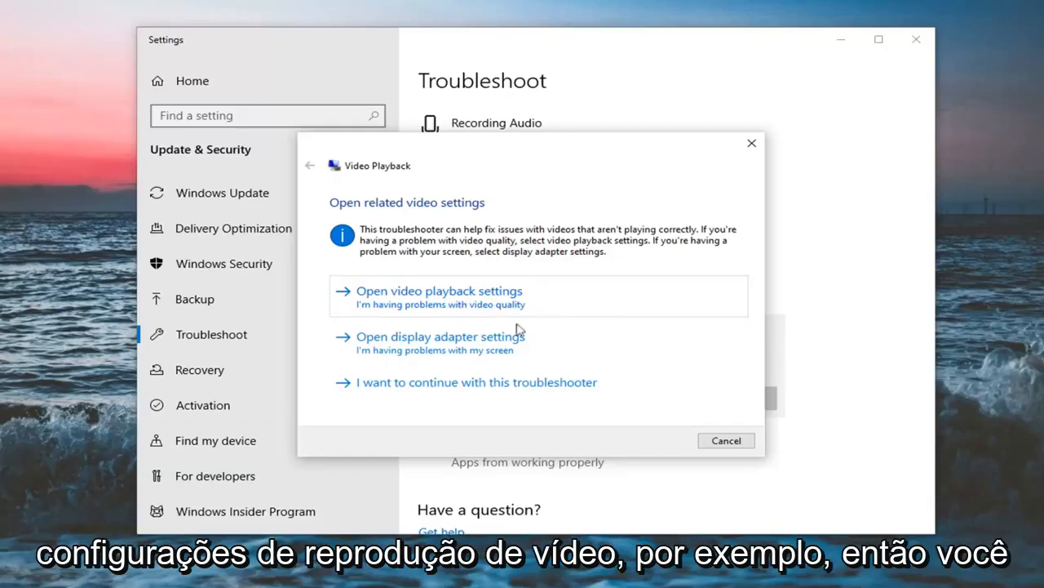
{"action": "mouse_move", "coordinate": [492, 314]}
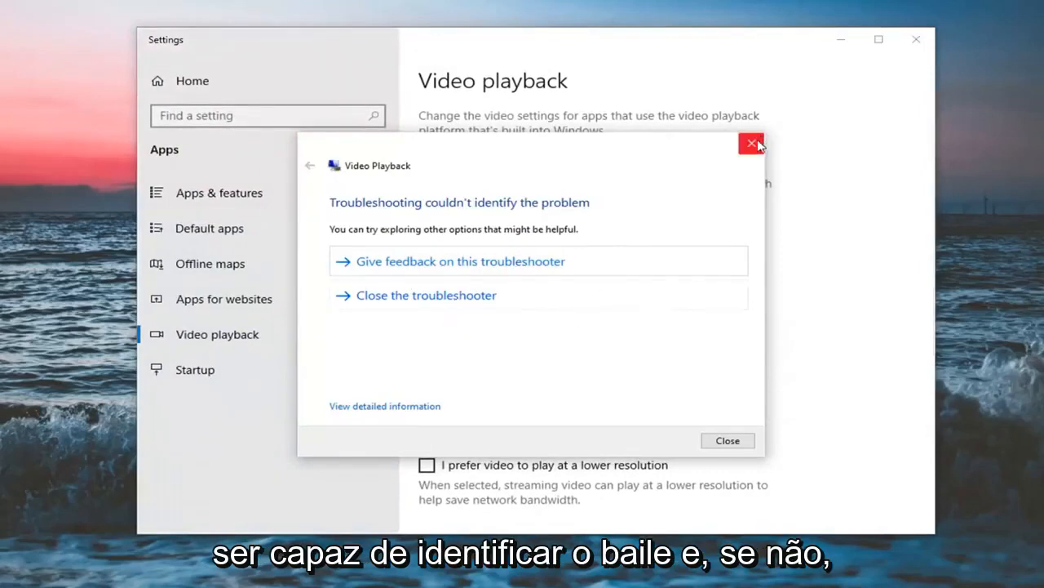
Step: Dismiss the couldn't-identify-a-problem dialog and scroll through the Video playback settings
{"action": "left_click", "coordinate": [751, 144]}
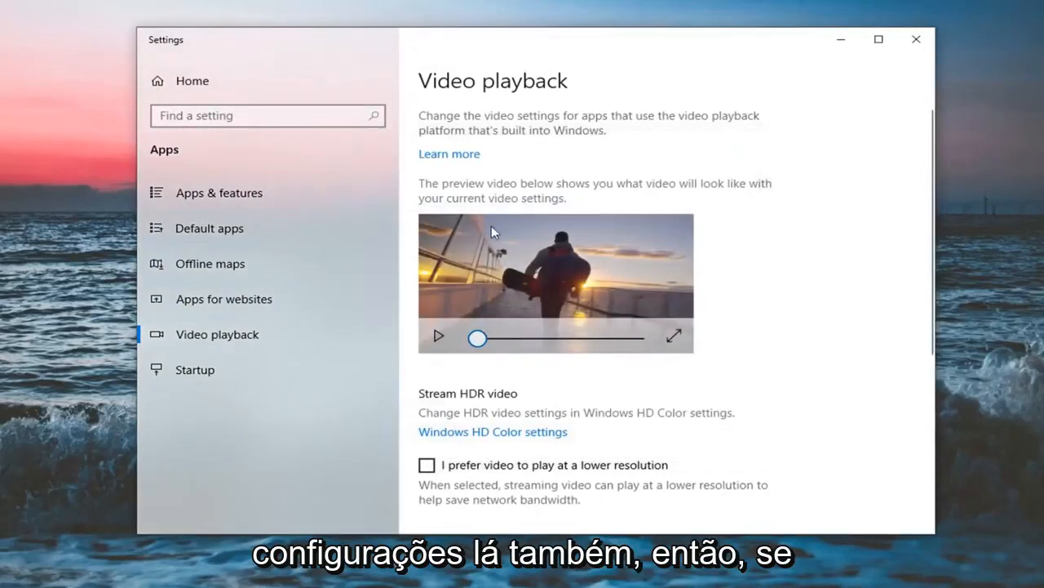
{"action": "scroll", "scroll_direction": "down", "scroll_amount": 3}
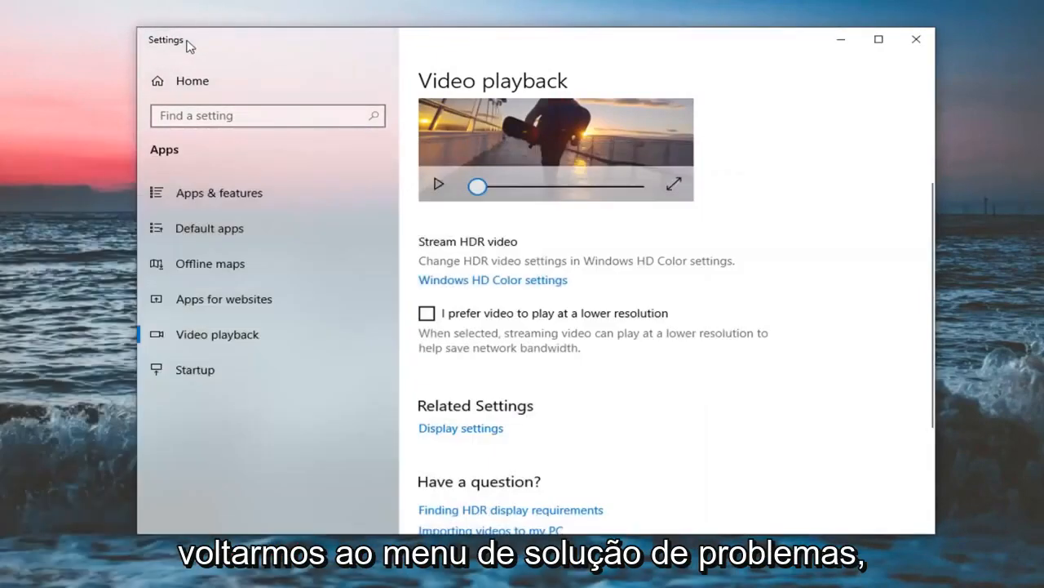
{"action": "mouse_move", "coordinate": [922, 23]}
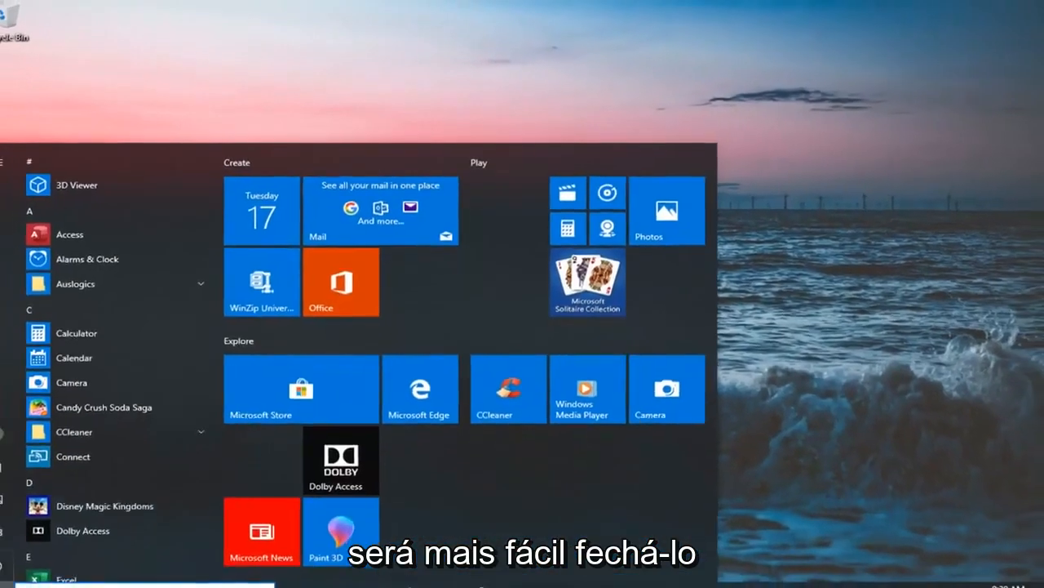
Step: Search "trouble", reopen Troubleshoot settings and scroll back down to Video Playback
{"action": "type", "text": "trouble"}
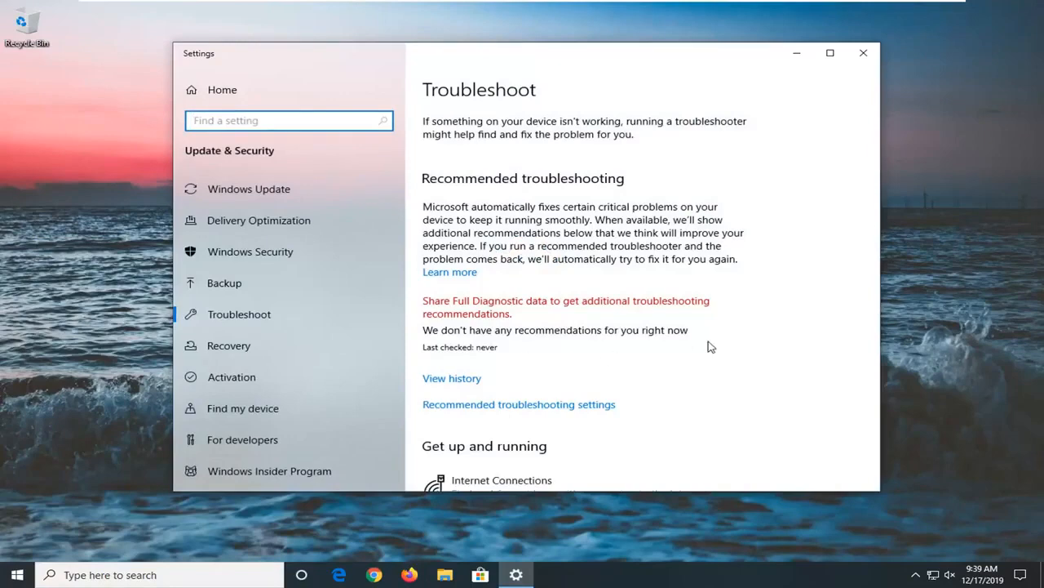
{"action": "scroll", "scroll_direction": "down", "scroll_amount": 3}
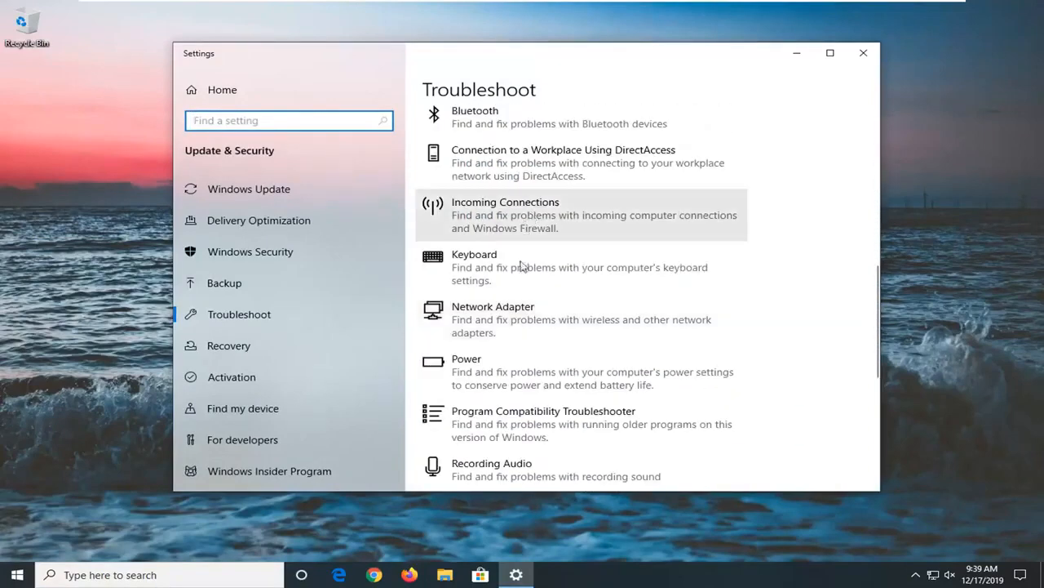
{"action": "scroll", "scroll_direction": "down", "scroll_amount": 3}
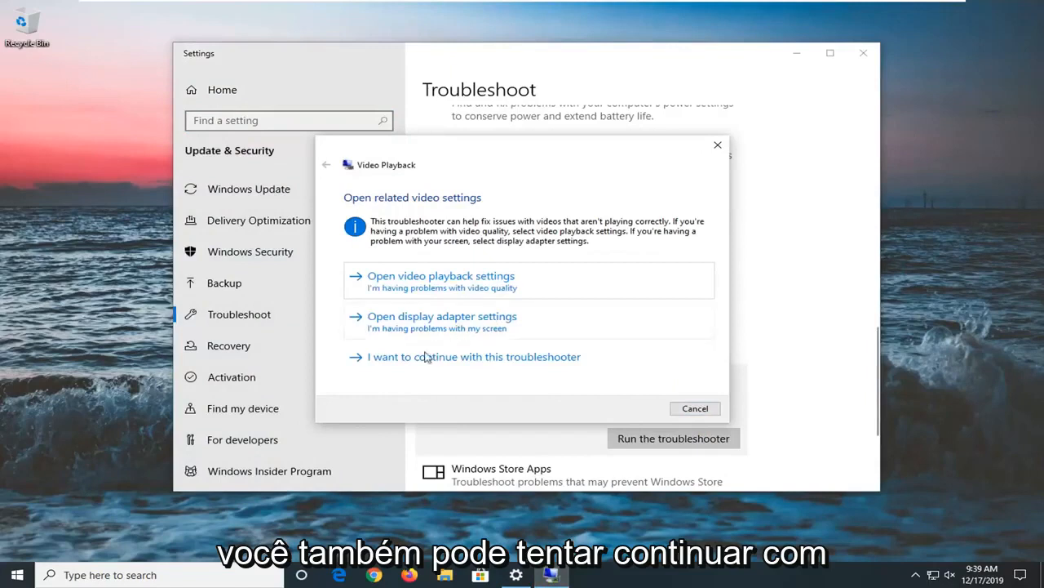
Step: Choose to continue with the troubleshooter and read its Can't Play 4K videos explanation
{"action": "left_click", "coordinate": [474, 356]}
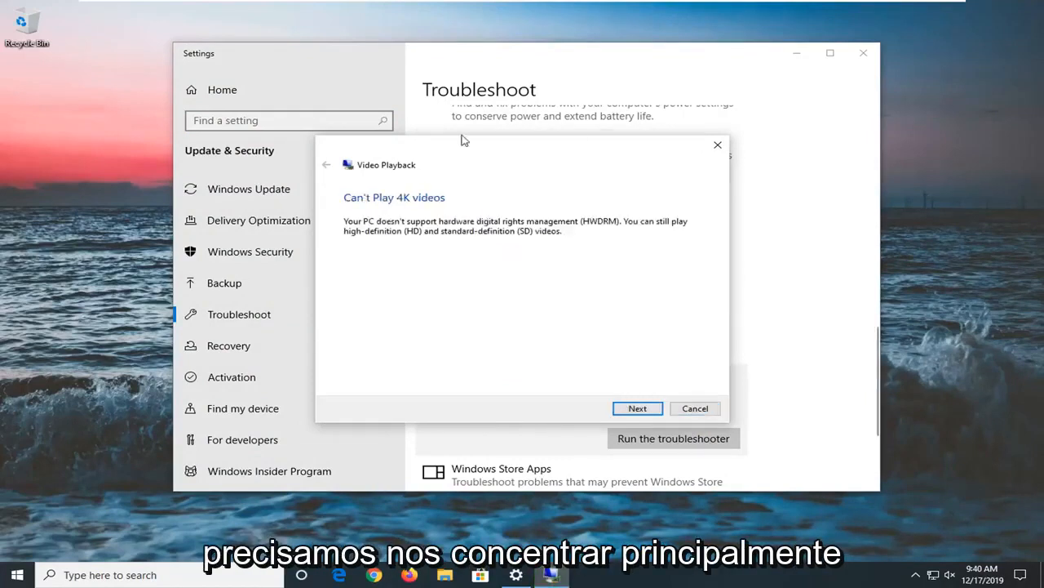
{"action": "mouse_move", "coordinate": [481, 290]}
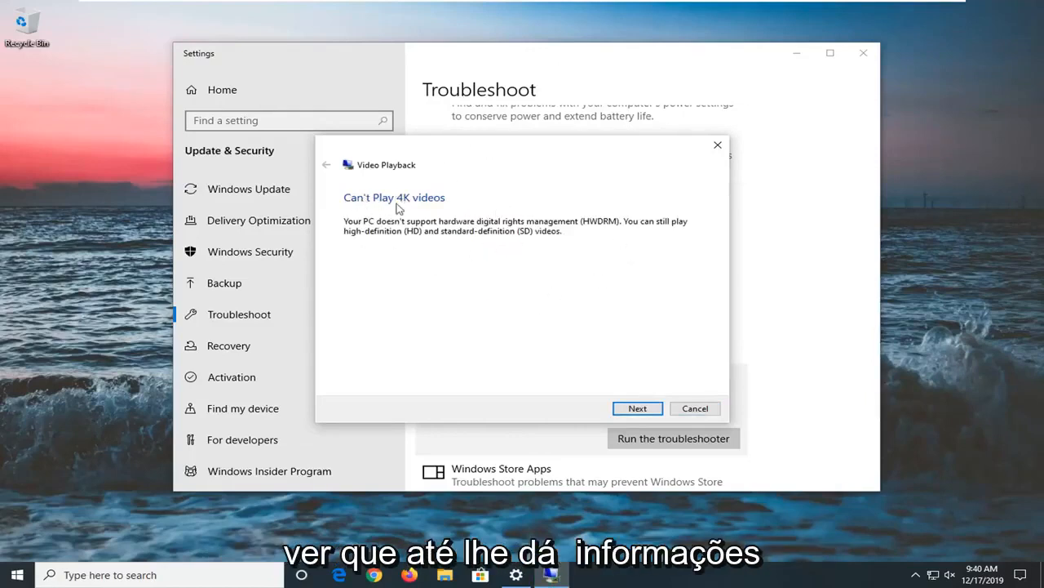
{"action": "mouse_move", "coordinate": [516, 248]}
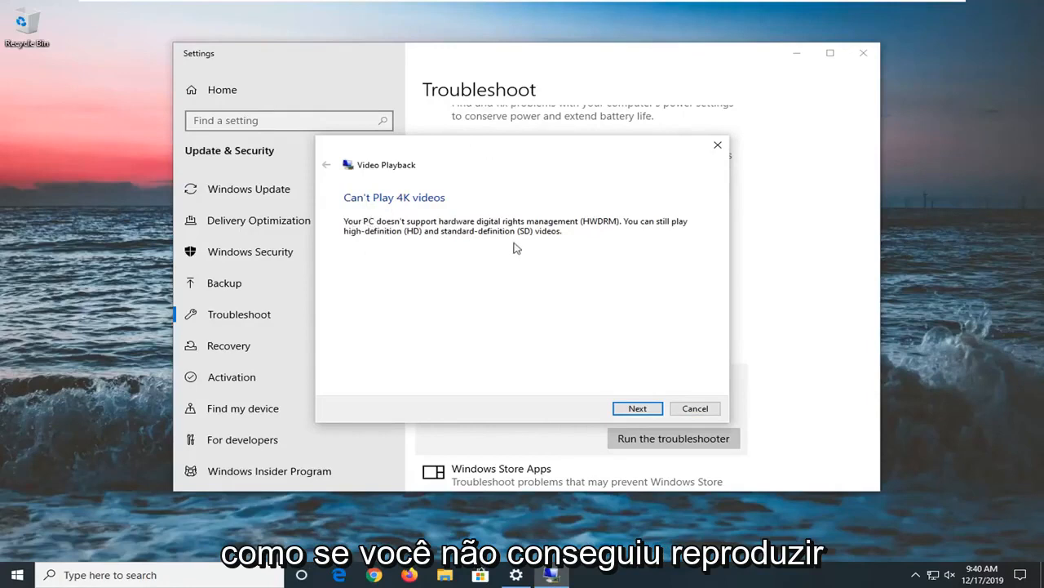
{"action": "mouse_move", "coordinate": [473, 237]}
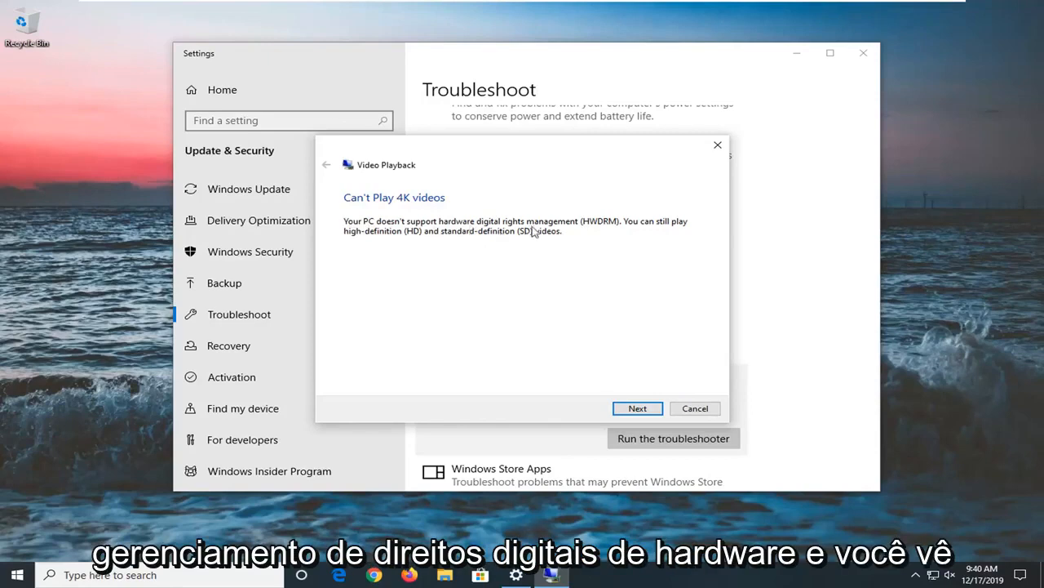
{"action": "scroll", "scroll_direction": "down", "scroll_amount": 3}
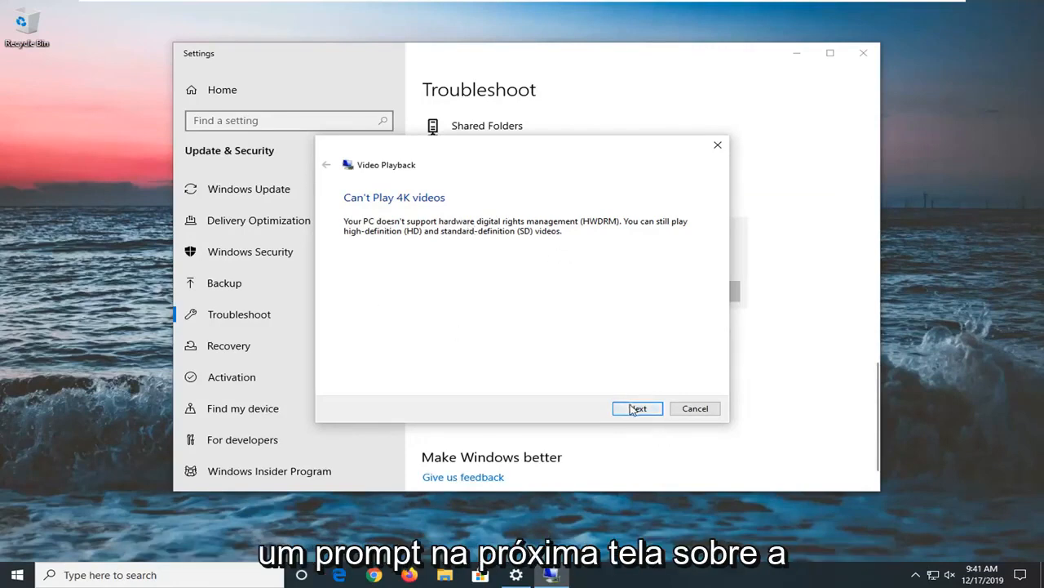
Step: Advance past the 4K and HEVC codec findings, close the finished troubleshooter and Settings
{"action": "left_click", "coordinate": [636, 408]}
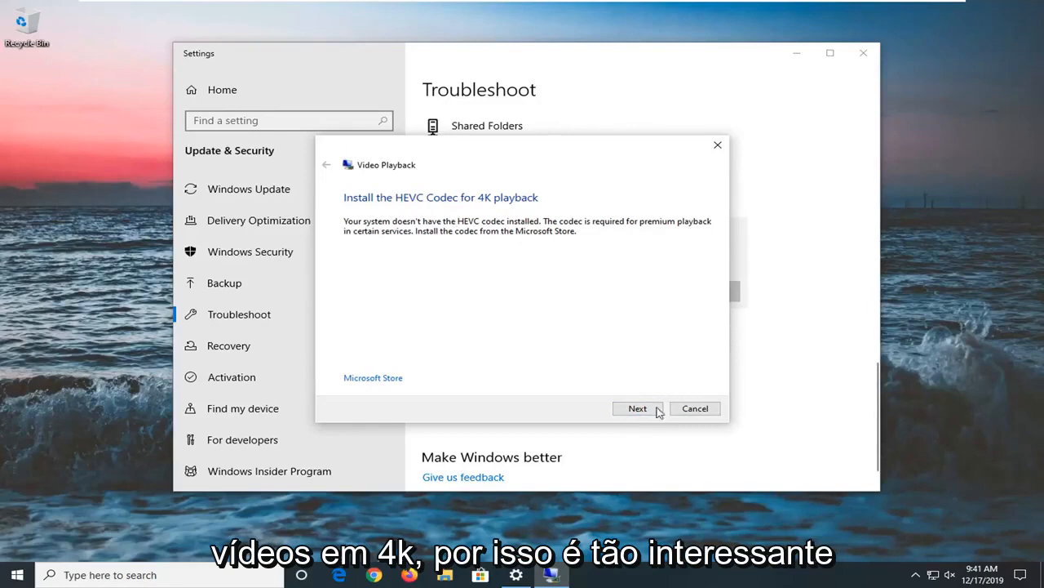
{"action": "left_click", "coordinate": [636, 408]}
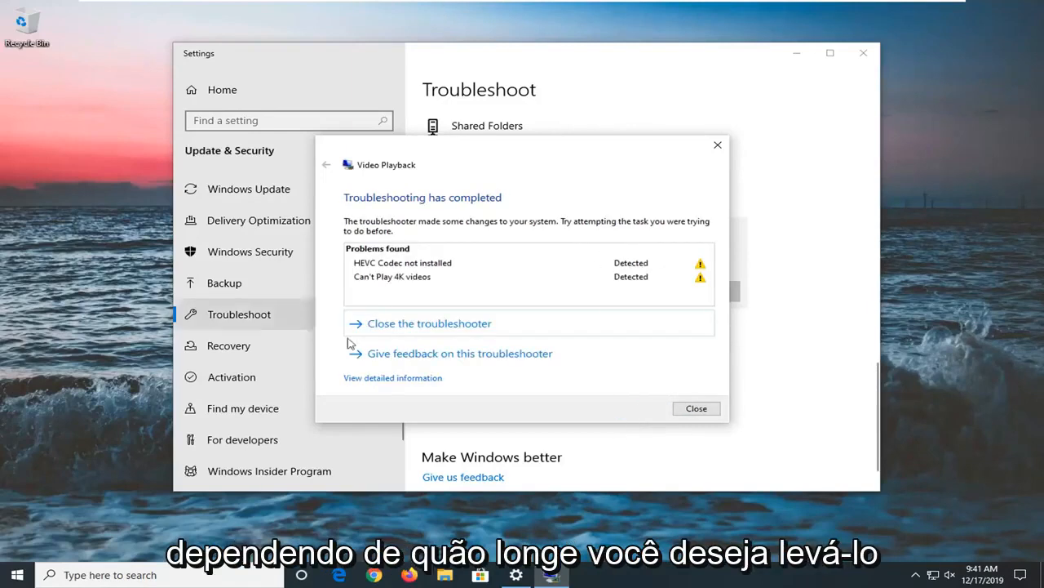
{"action": "mouse_move", "coordinate": [379, 284]}
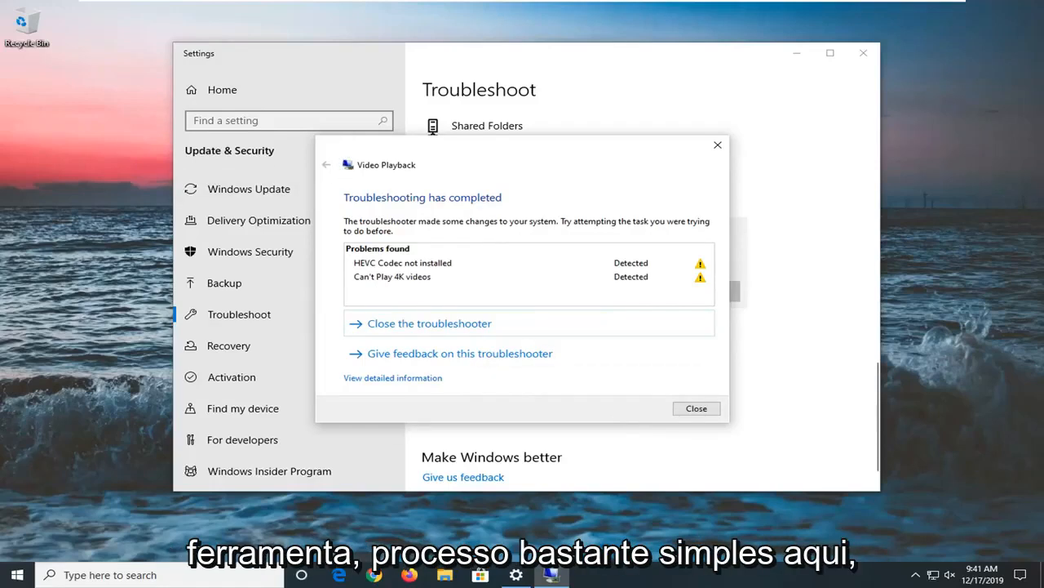
{"action": "left_click", "coordinate": [695, 408]}
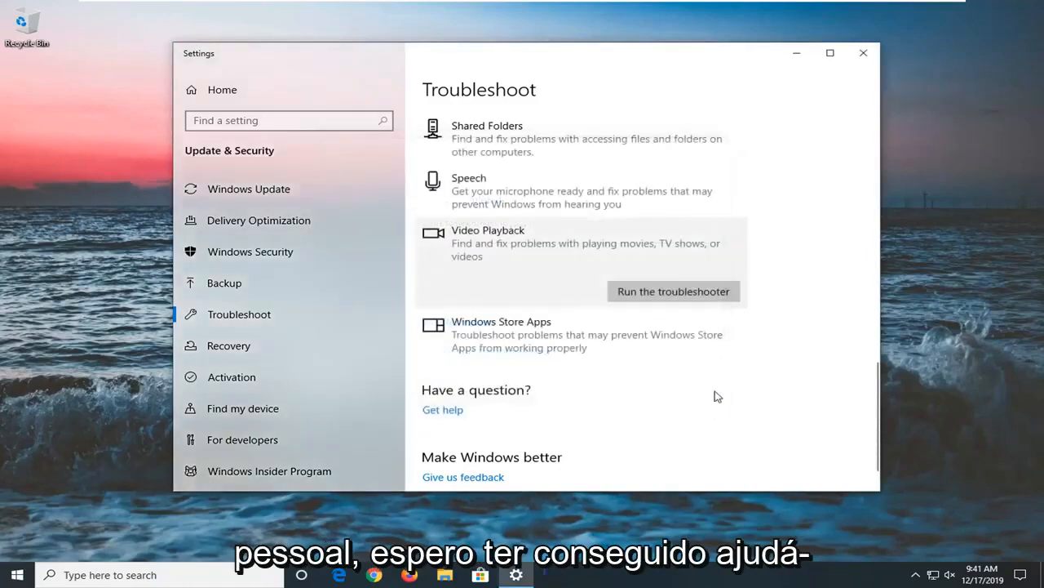
{"action": "left_click", "coordinate": [863, 52]}
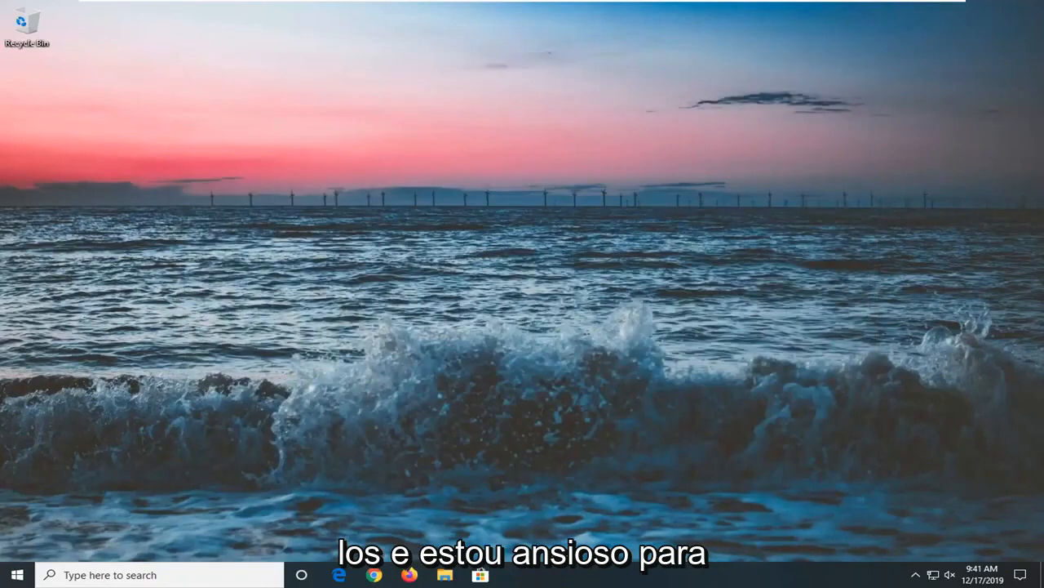